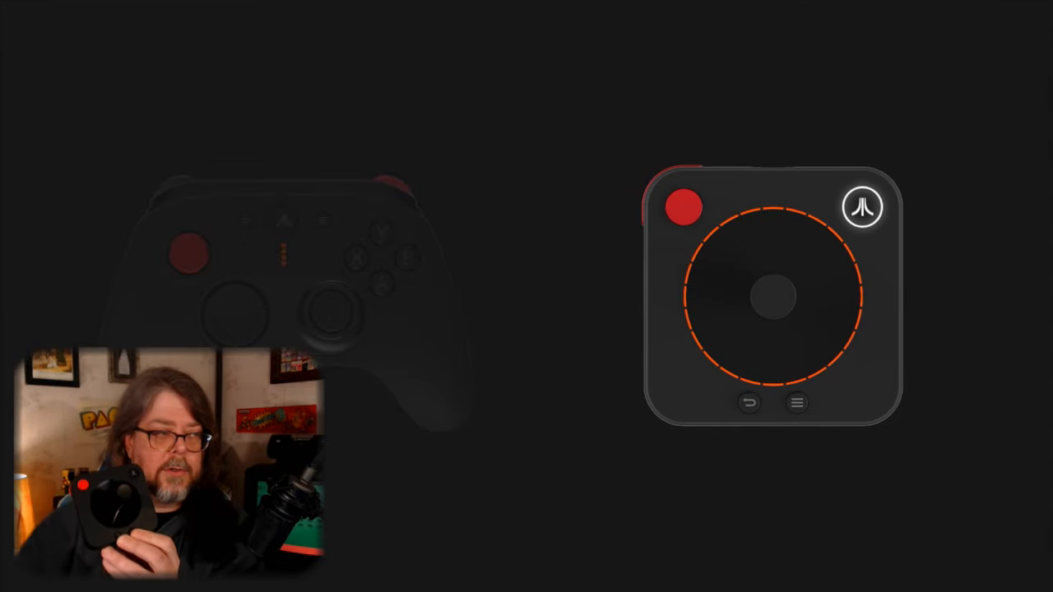
Pair the Classic Controller with the console when the setup prompts for it
{"action": "left_click", "coordinate": [862, 207]}
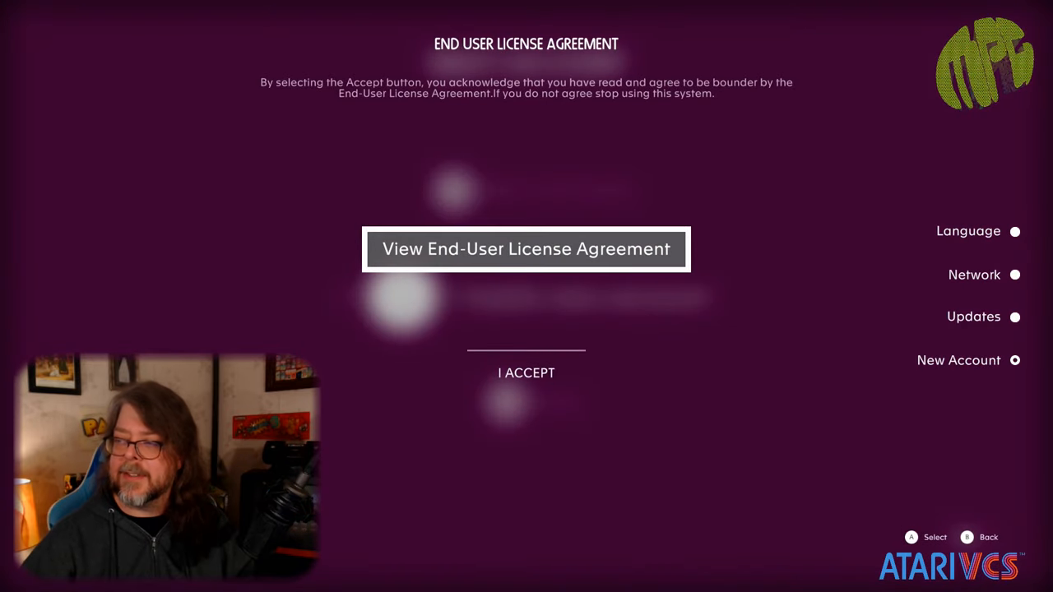
Accept the EULA and create the account with display name, birth month and day
{"action": "left_click", "coordinate": [526, 249]}
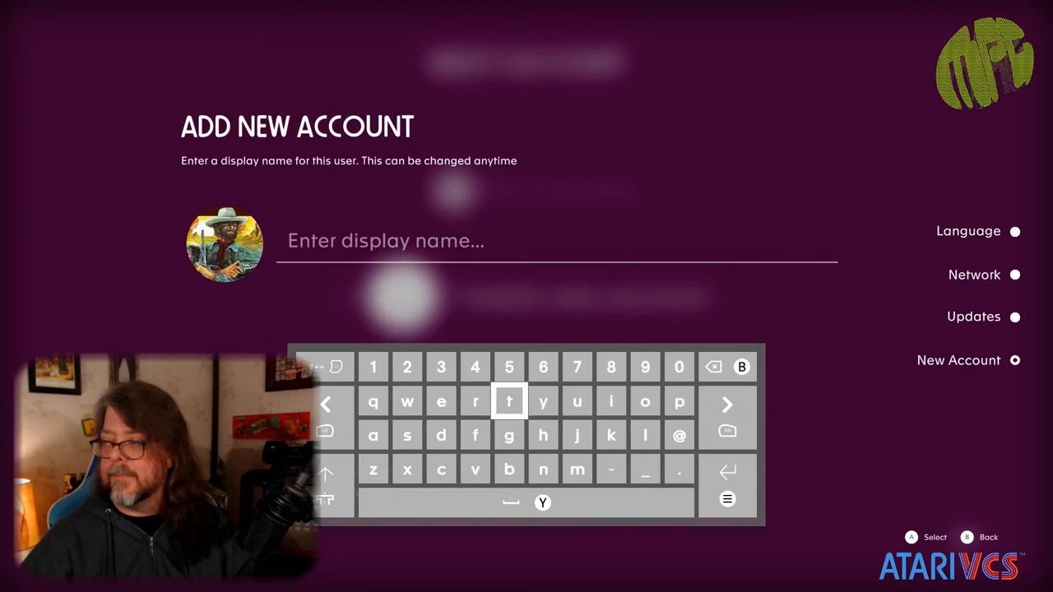
{"action": "left_click", "coordinate": [406, 434]}
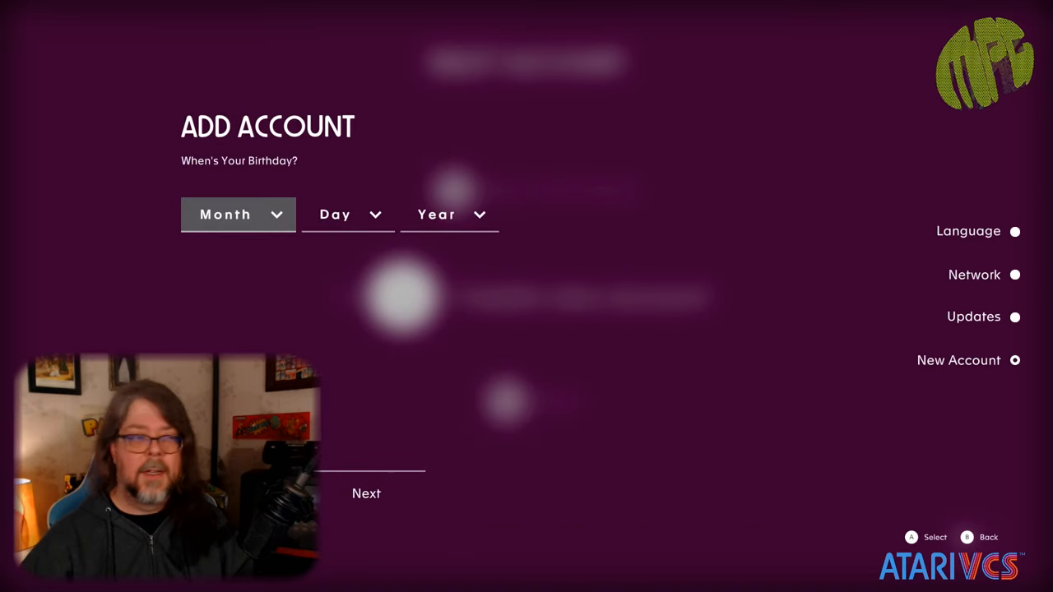
{"action": "left_click", "coordinate": [347, 214]}
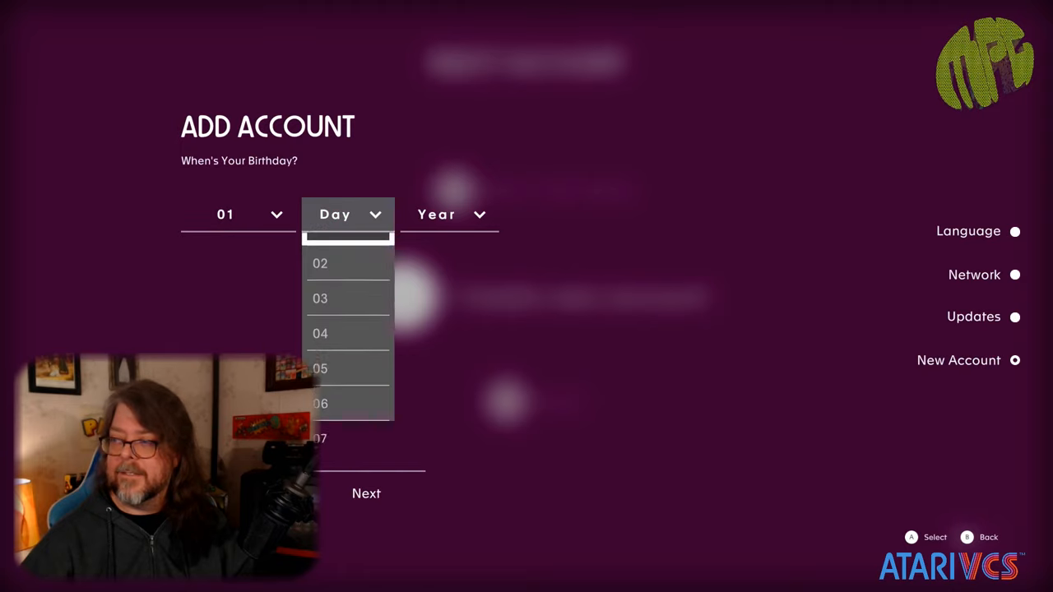
{"action": "left_click", "coordinate": [365, 494]}
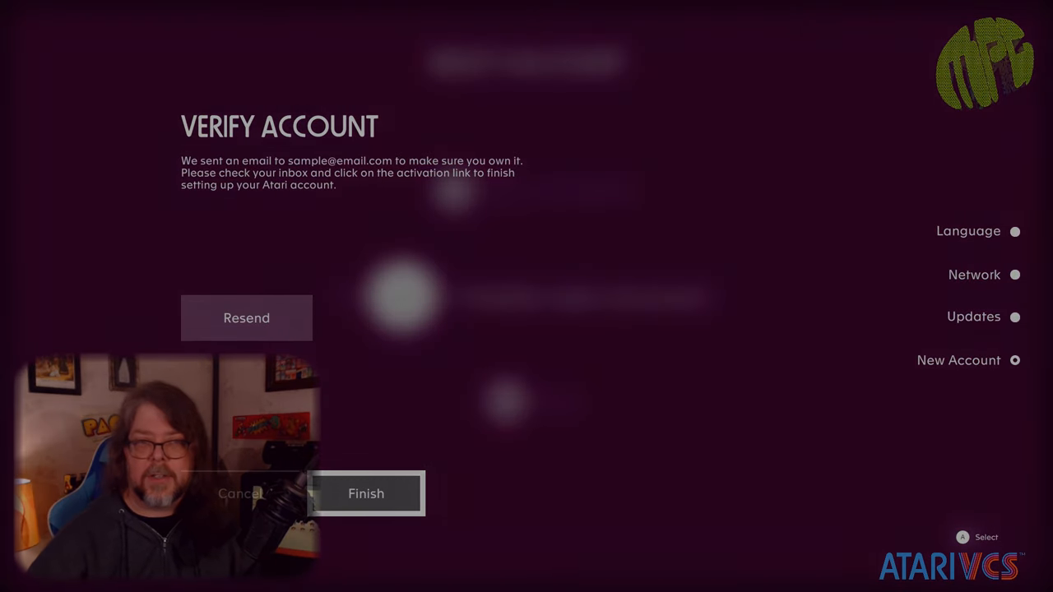
{"action": "left_click", "coordinate": [365, 494]}
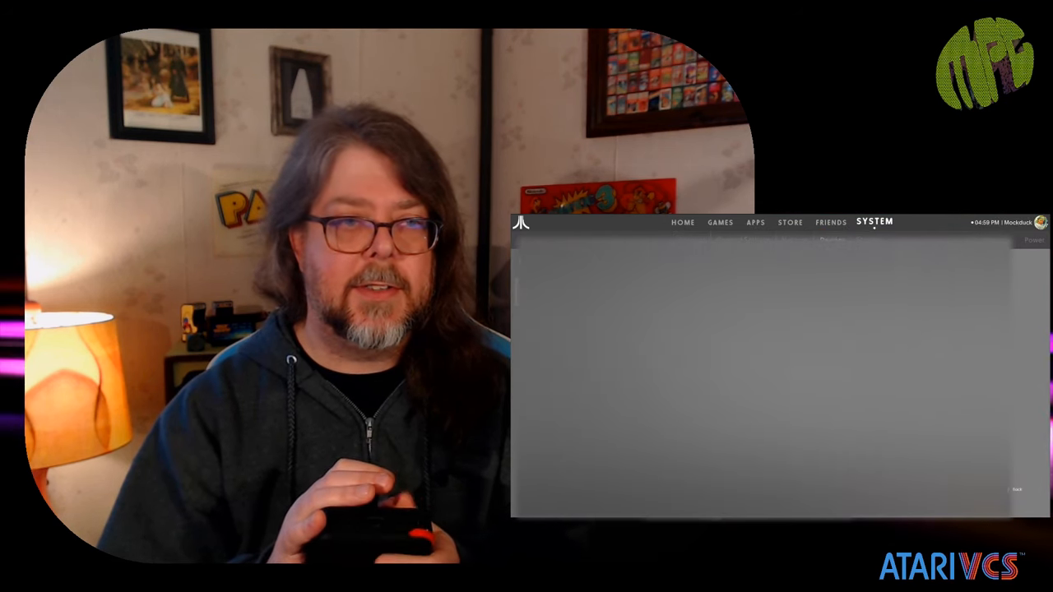
Show My Devices under System settings, listing the paired Classic Controller
{"action": "left_click", "coordinate": [833, 241]}
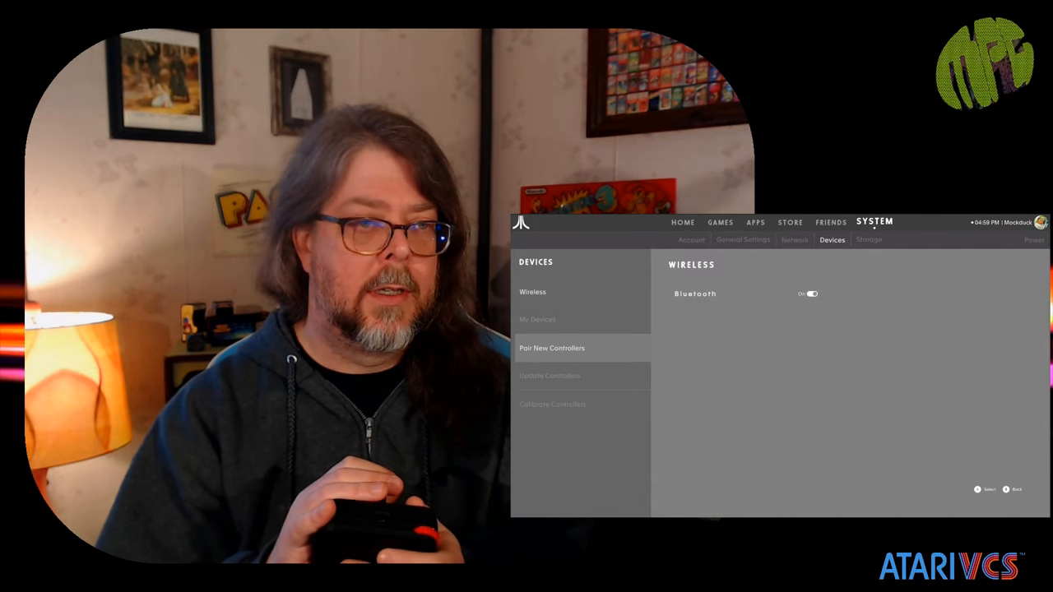
{"action": "left_click", "coordinate": [536, 319]}
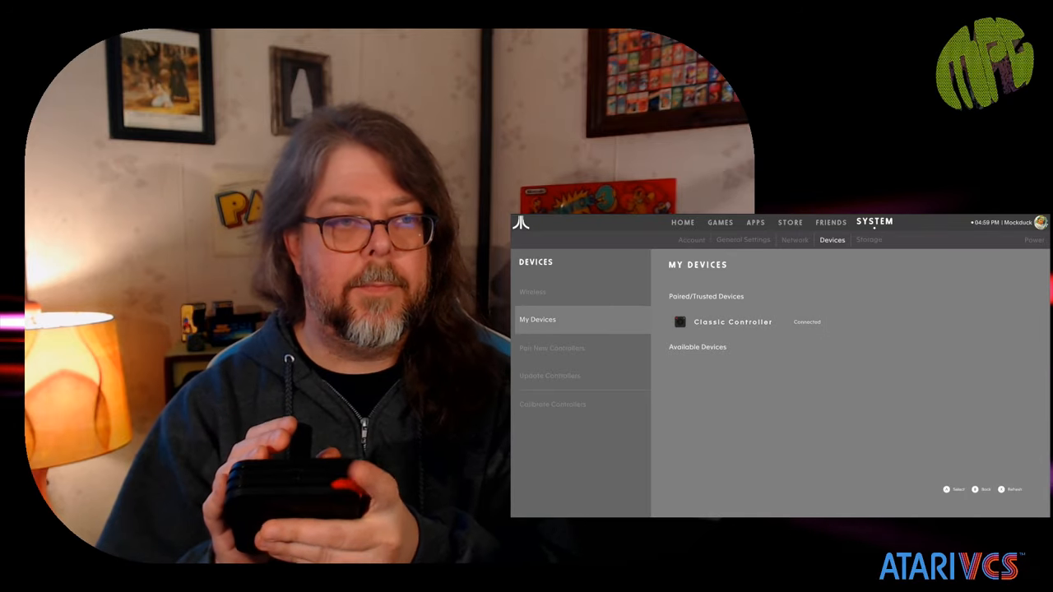
{"action": "left_click", "coordinate": [553, 347]}
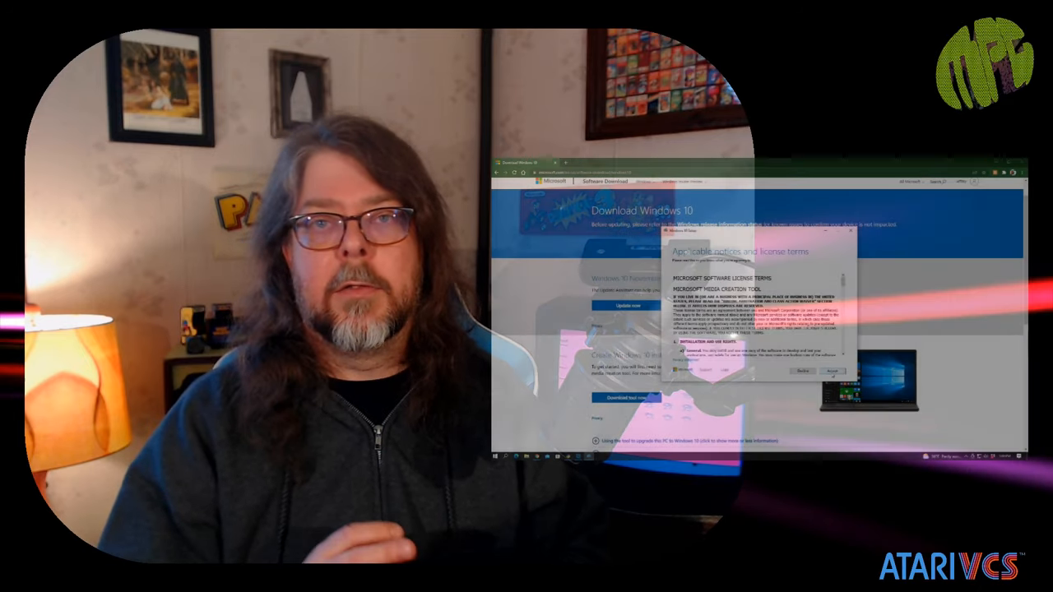
Accept the Windows license terms and continue WinToUSB with the Seagate OneTouch SSD partitions
{"action": "left_click", "coordinate": [833, 372]}
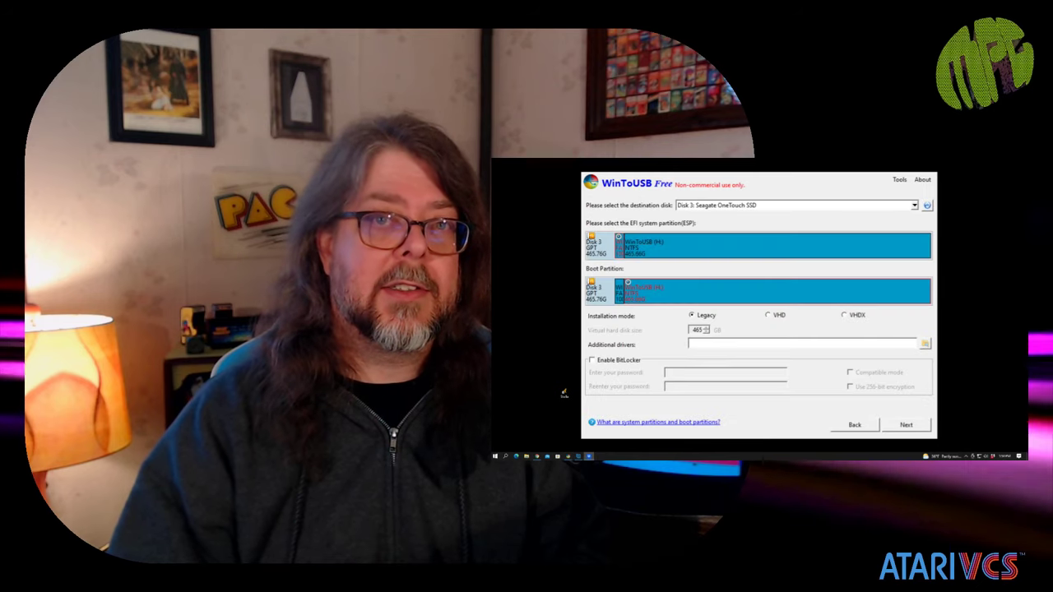
{"action": "left_click", "coordinate": [905, 425]}
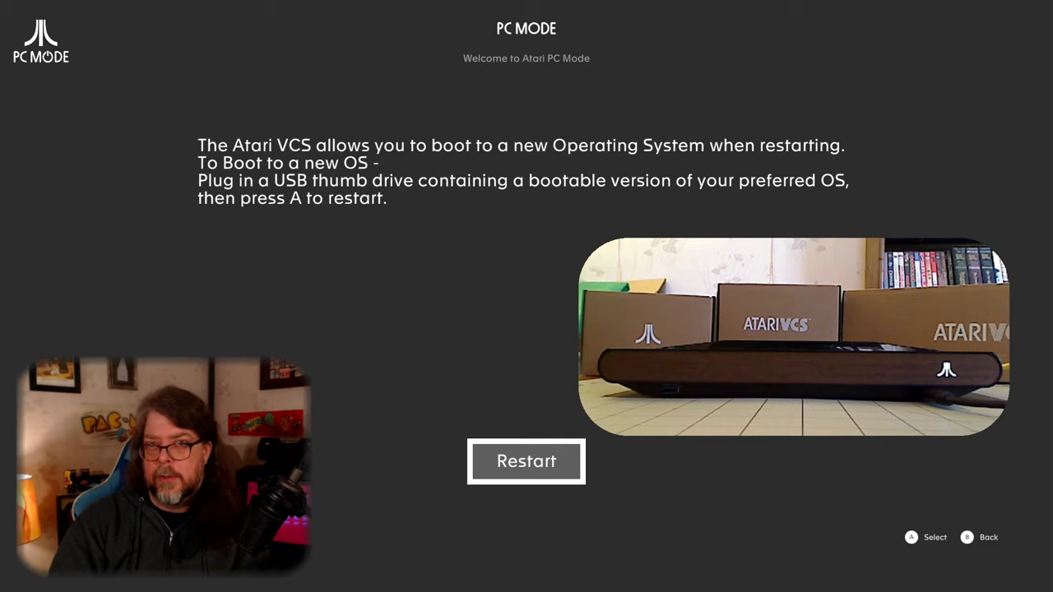
Restart the console from the PC Mode screen to boot from the USB drive
{"action": "left_click", "coordinate": [526, 461]}
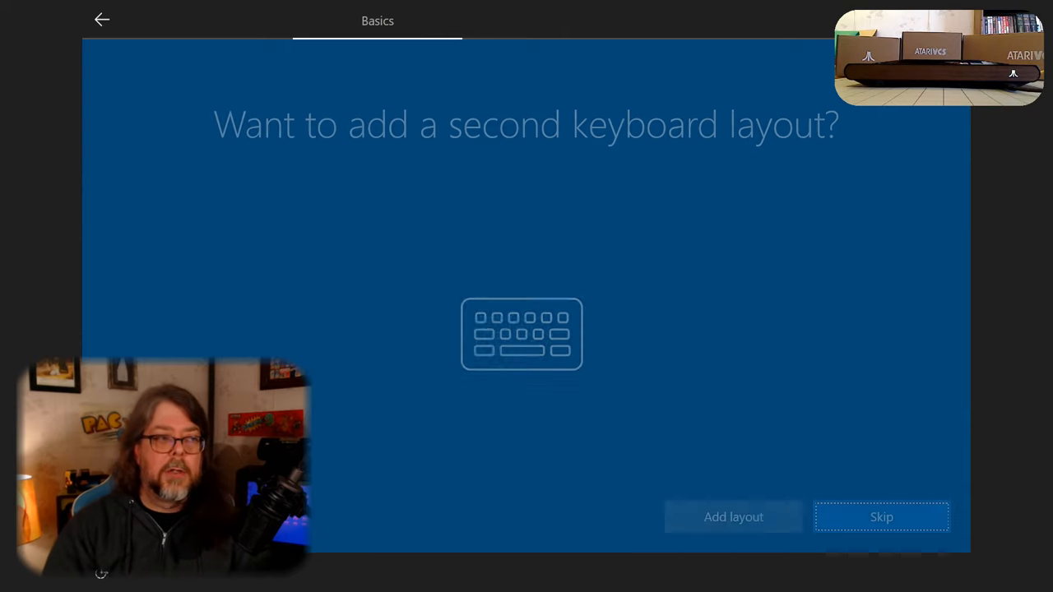
Skip the second keyboard layout, accept privacy settings, and reach Settings from the Start menu
{"action": "left_click", "coordinate": [882, 516]}
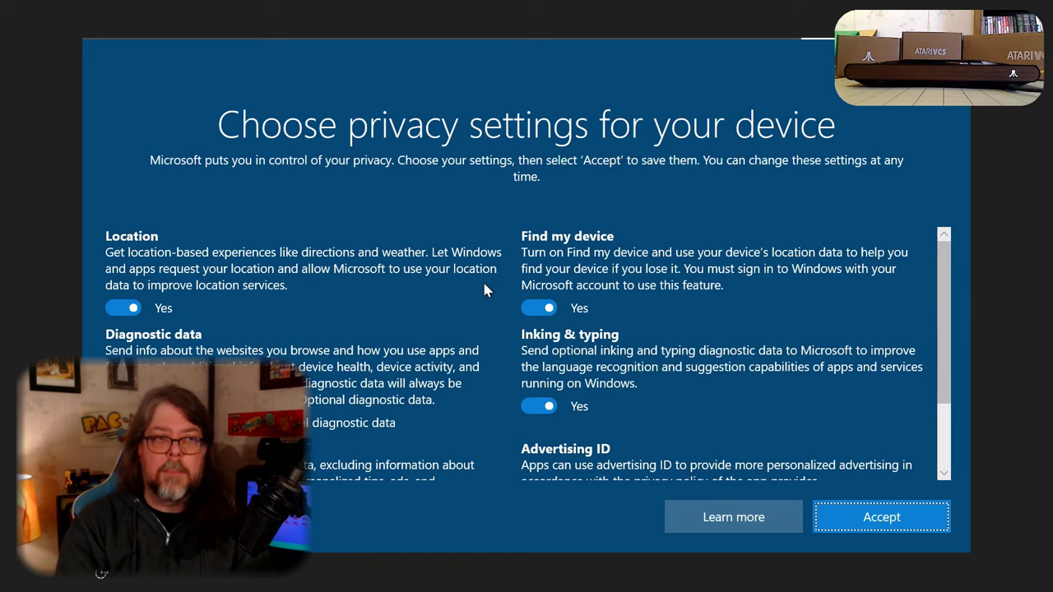
{"action": "left_click", "coordinate": [882, 517]}
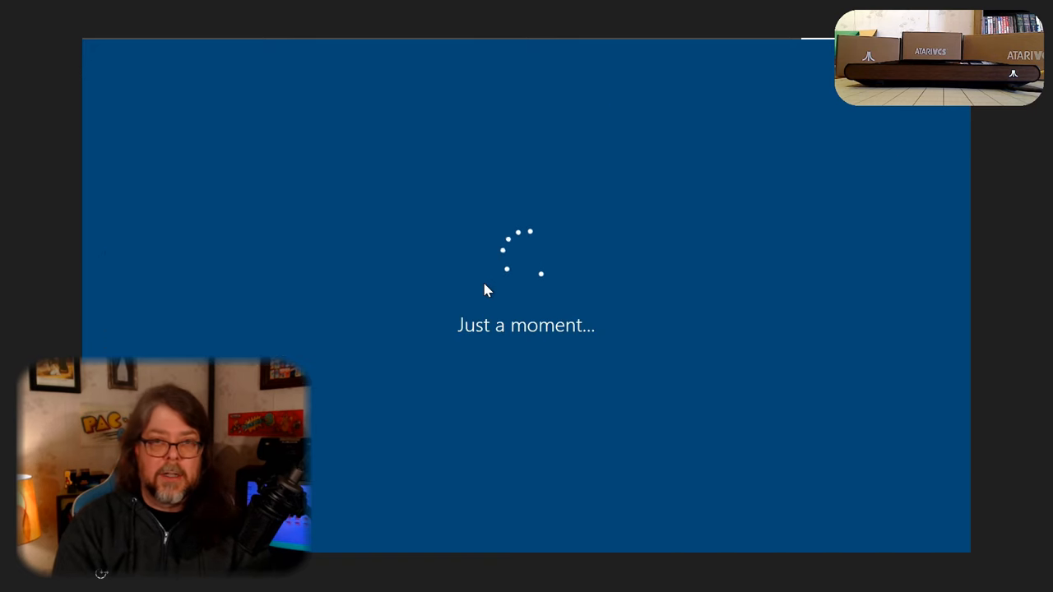
{"action": "left_click", "coordinate": [14, 583]}
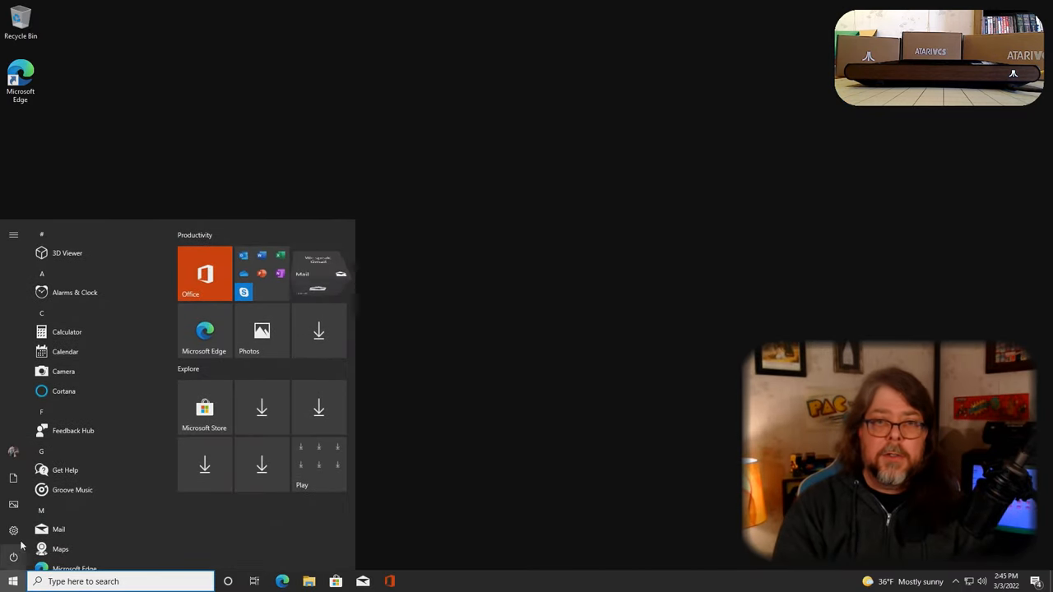
{"action": "left_click", "coordinate": [13, 530]}
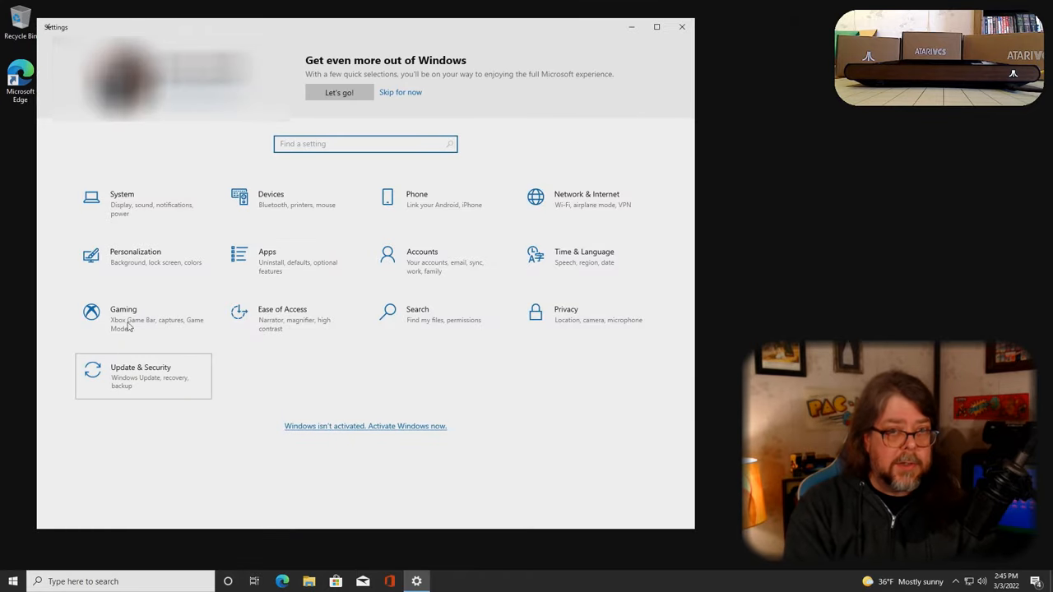
Check for updates on the Windows Update page under Update & Security
{"action": "left_click", "coordinate": [140, 375]}
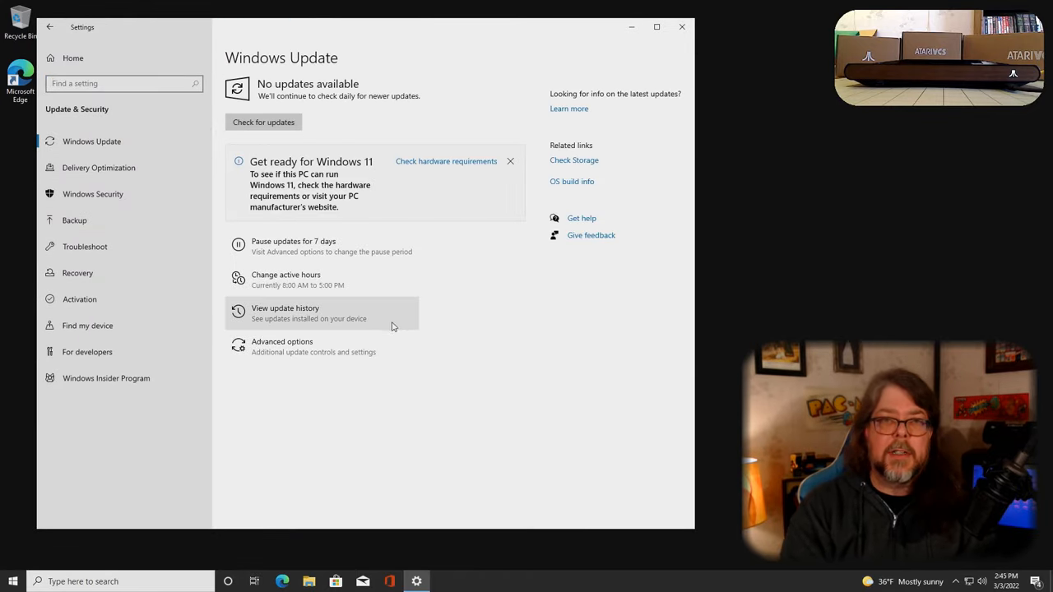
{"action": "mouse_move", "coordinate": [380, 121]}
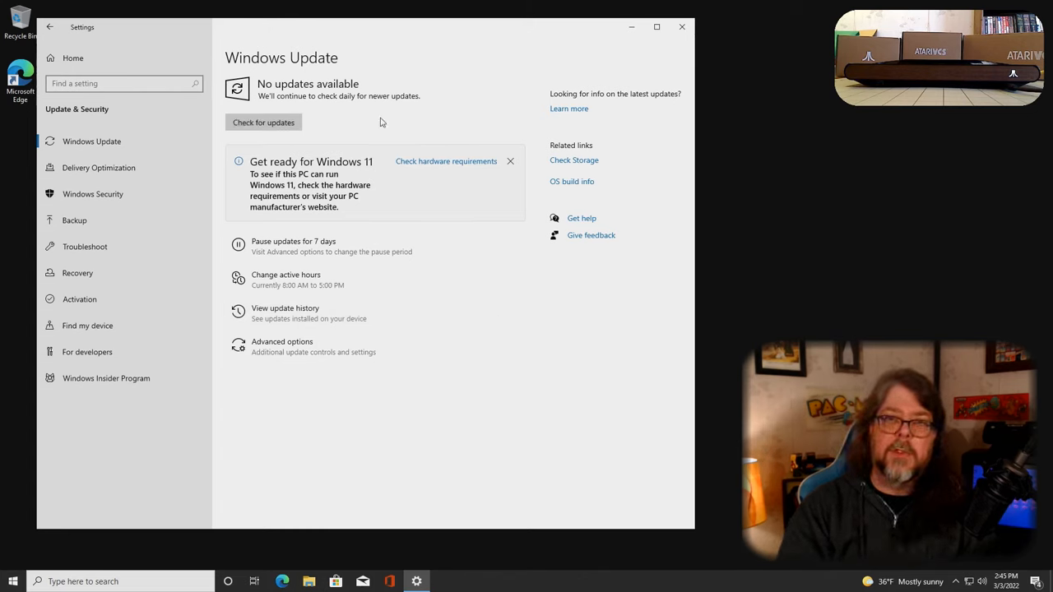
{"action": "left_click", "coordinate": [263, 121]}
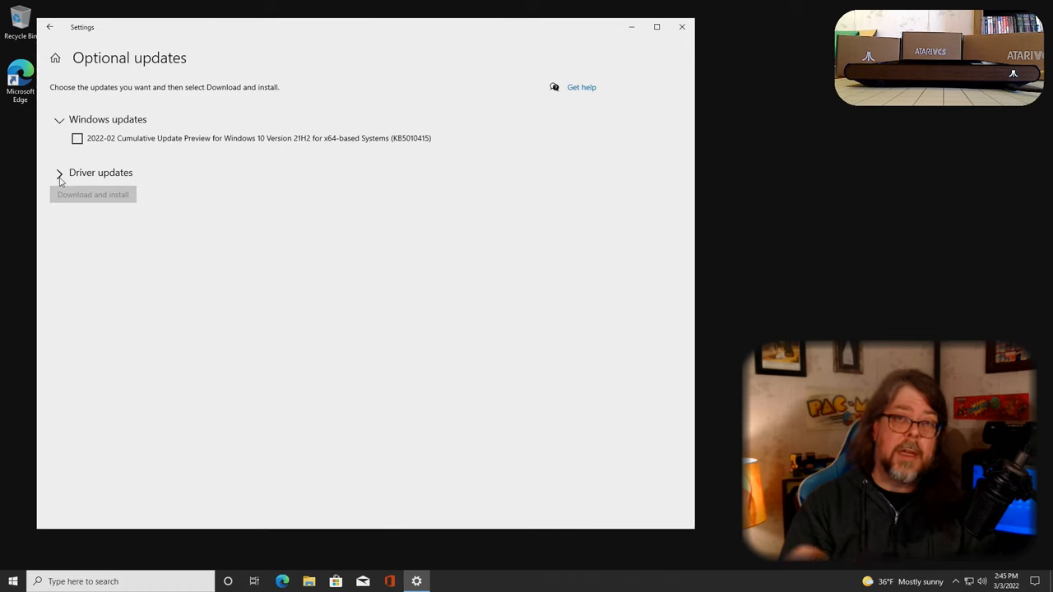
Expand Driver updates and tick the AMD Display driver so all five AMD drivers are selected
{"action": "left_click", "coordinate": [59, 173]}
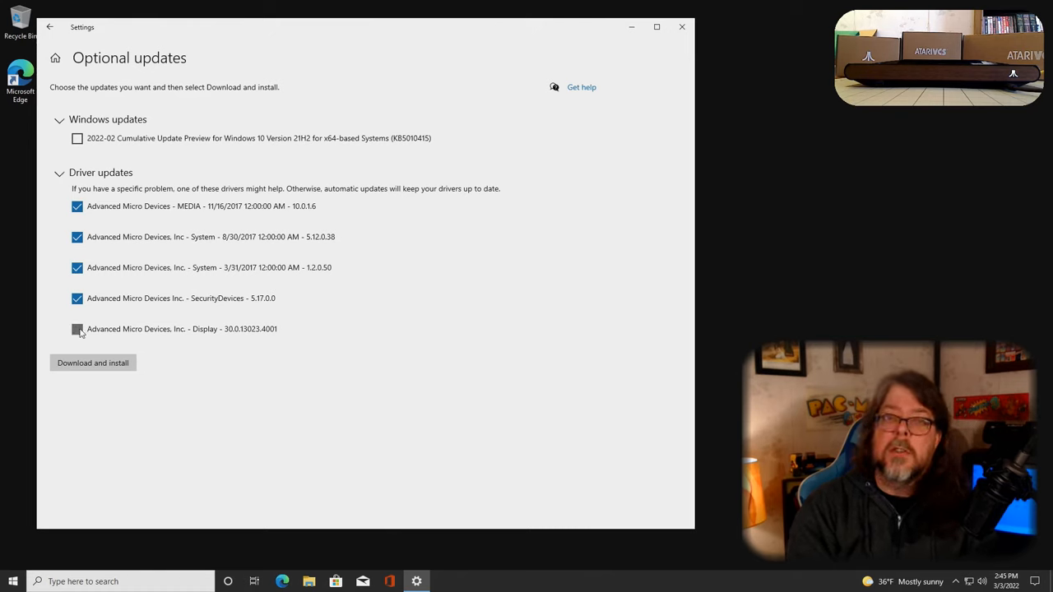
{"action": "left_click", "coordinate": [77, 329]}
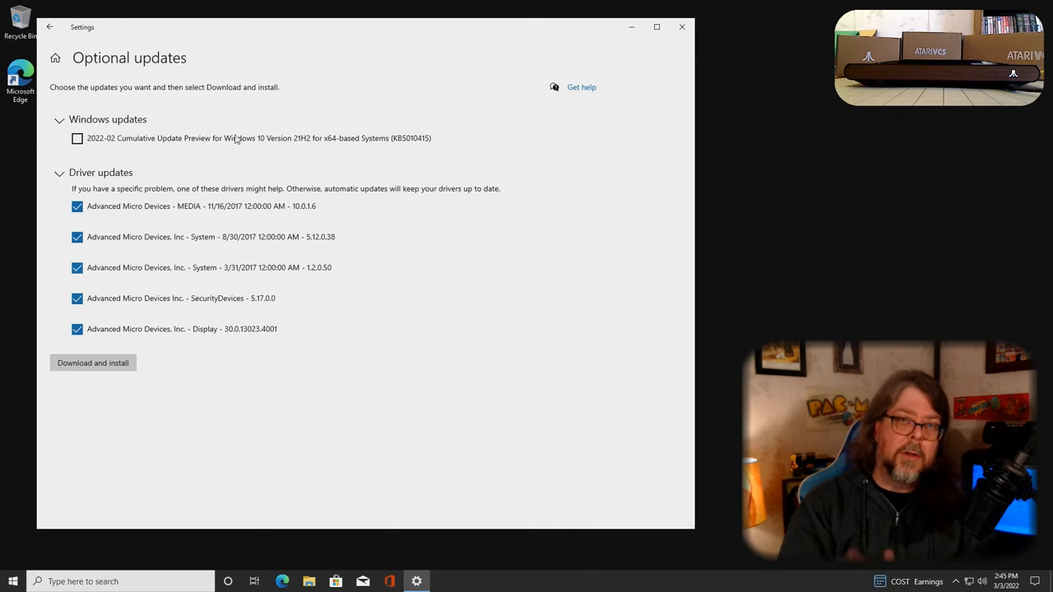
{"action": "mouse_move", "coordinate": [93, 364]}
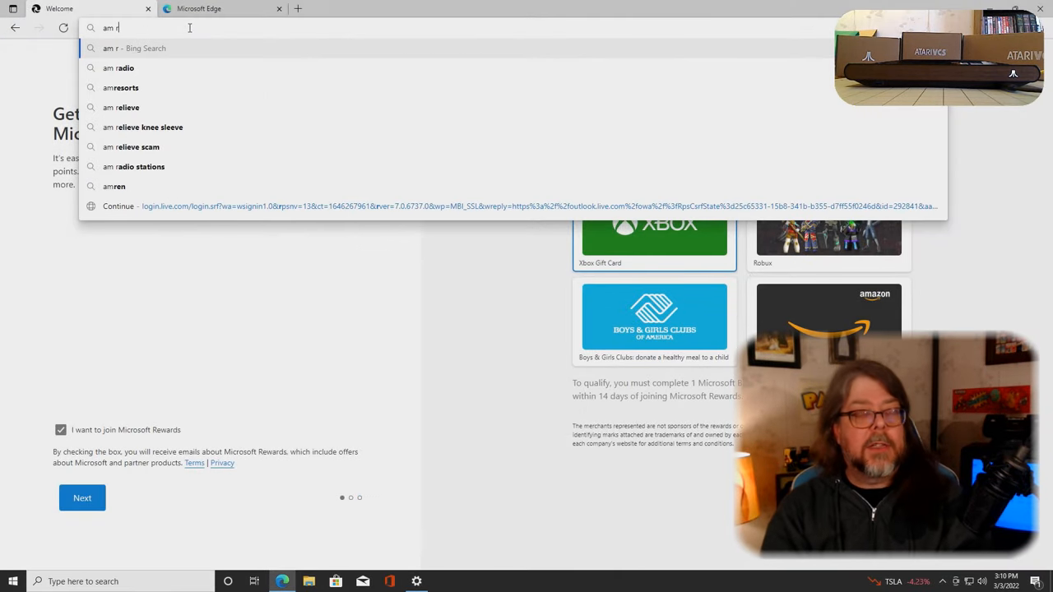
Search Bing from the Edge address bar for 'amd r1606g driver'
{"action": "type", "text": "1616"}
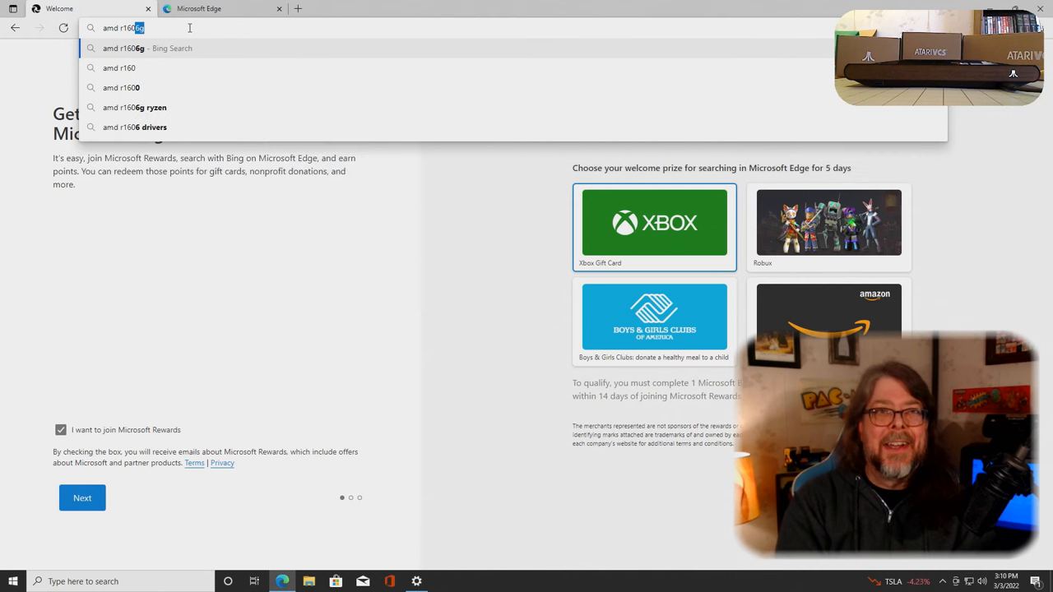
{"action": "type", "text": "driver"}
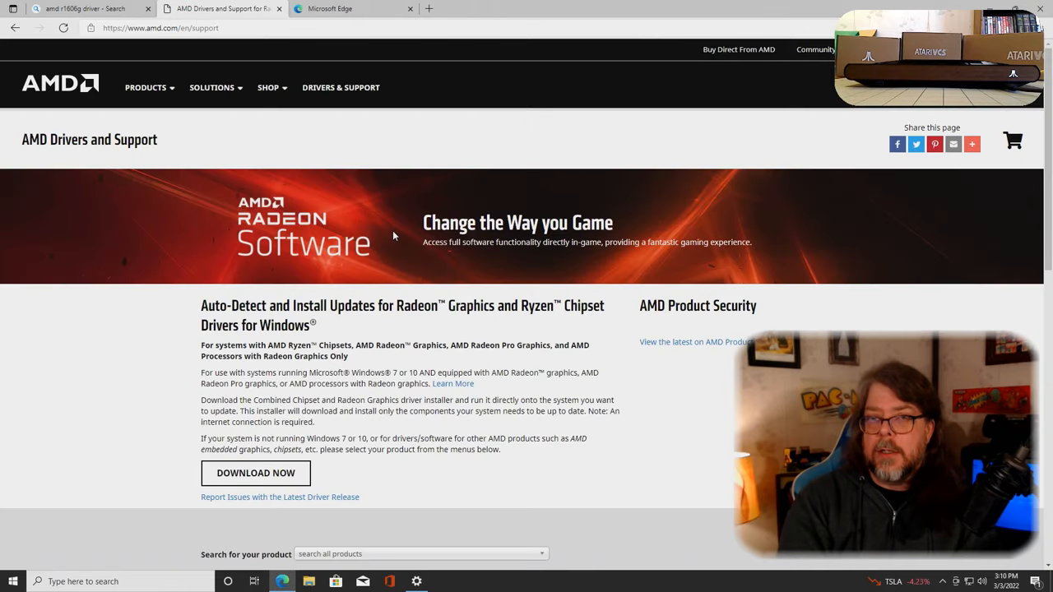
Scroll the AMD support page down to the 'Search for your product' box and product list
{"action": "scroll", "scroll_direction": "down", "scroll_amount": 3}
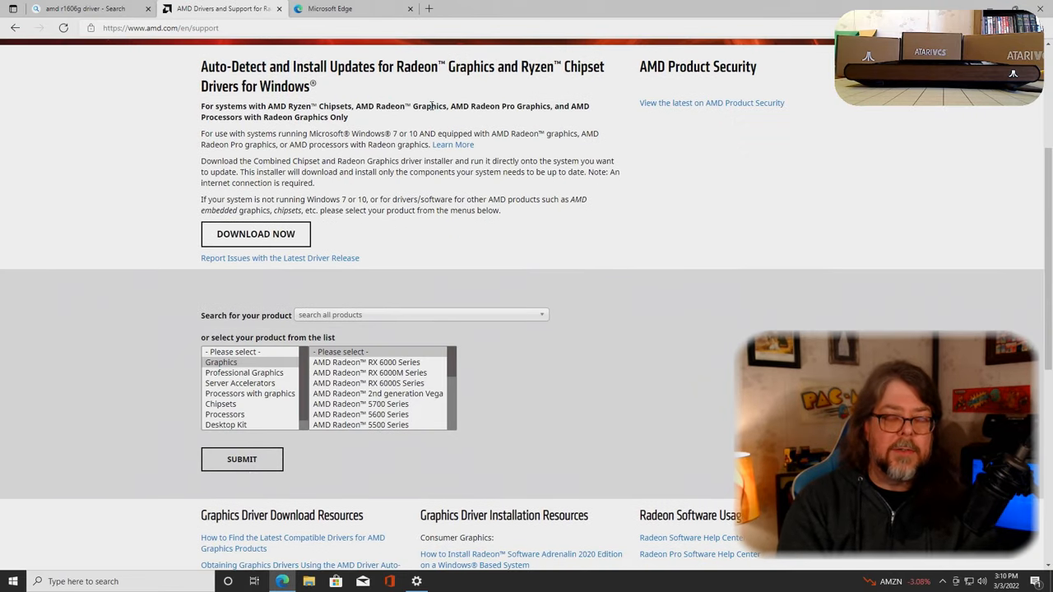
{"action": "mouse_move", "coordinate": [255, 233]}
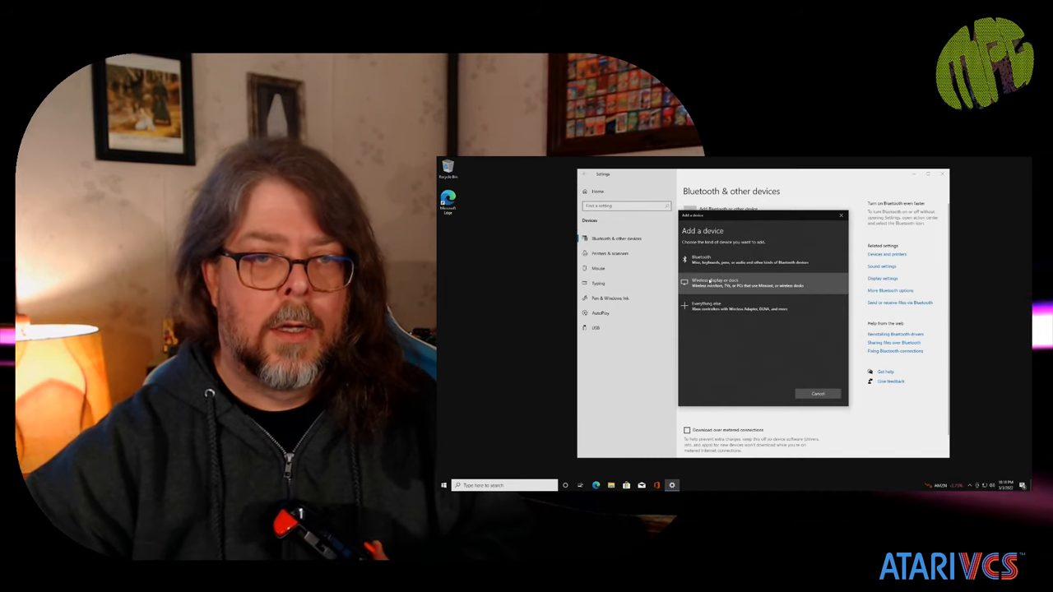
Pair the Classic Controller over Bluetooth and confirm it appears among devices
{"action": "left_click", "coordinate": [708, 260]}
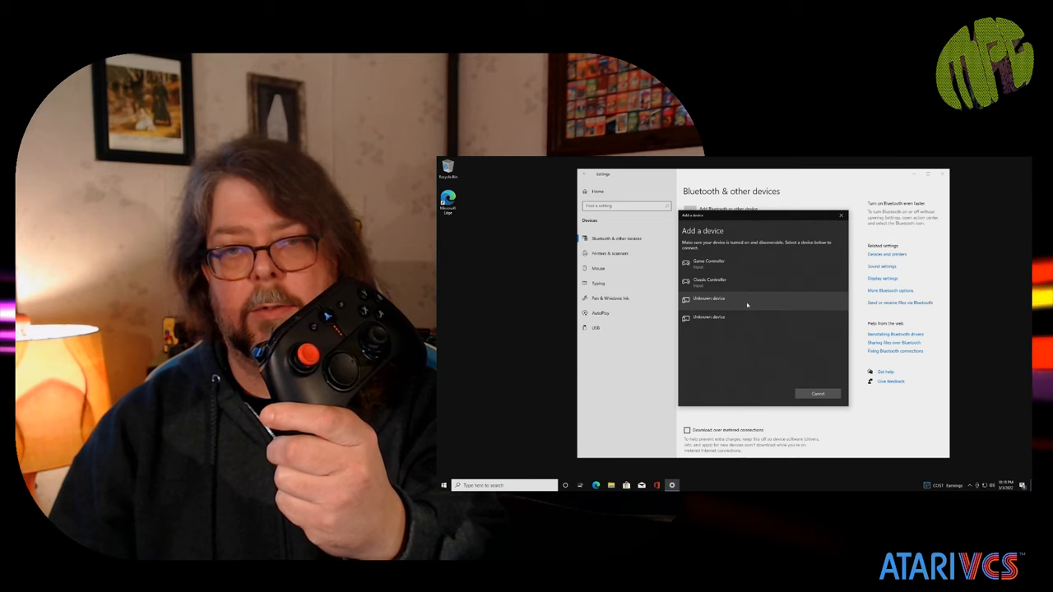
{"action": "left_click", "coordinate": [709, 263]}
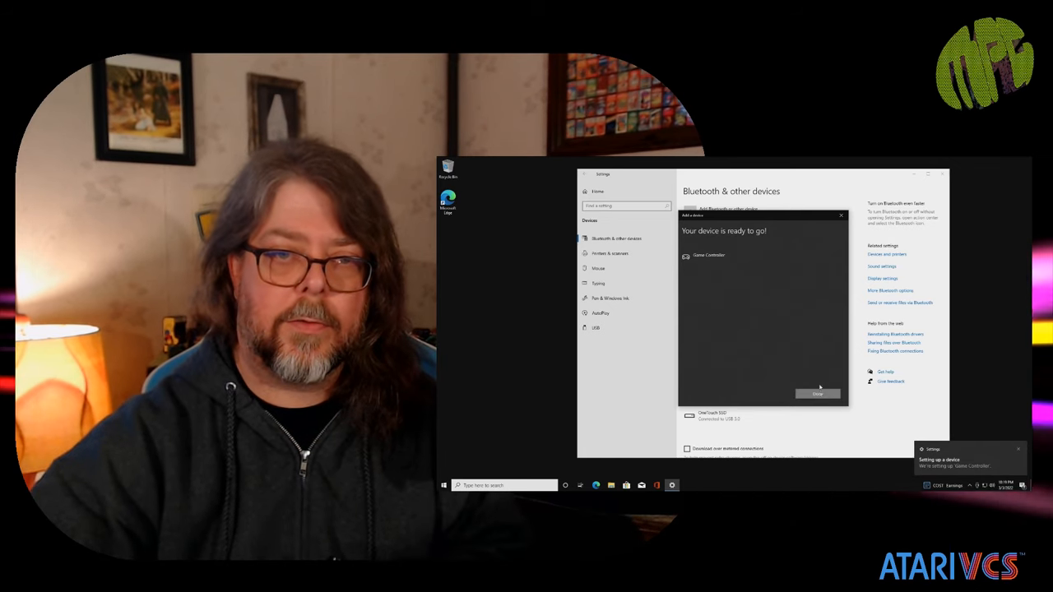
{"action": "left_click", "coordinate": [815, 393]}
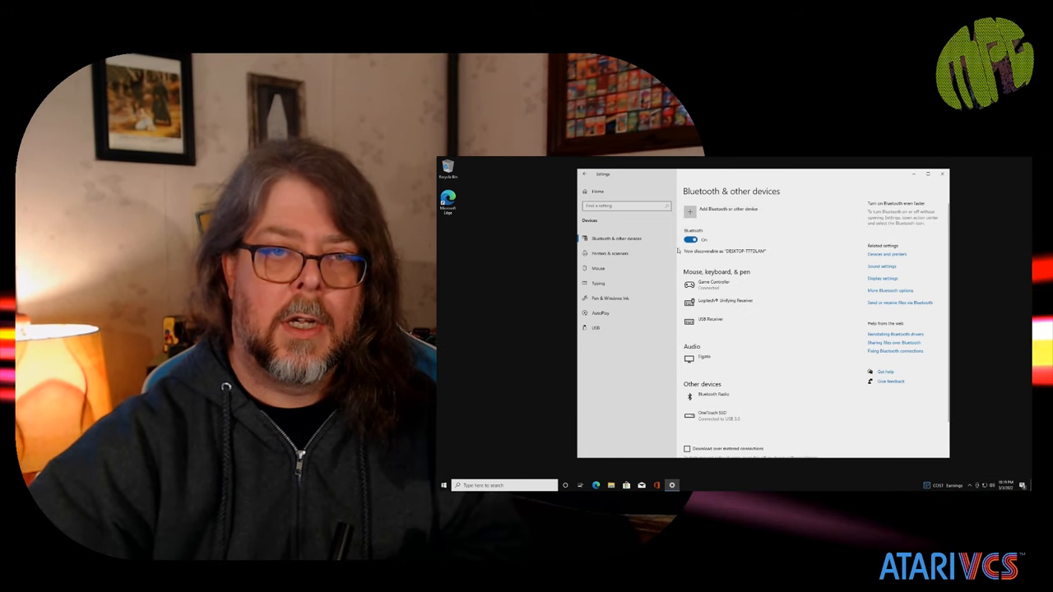
Start a new Bluetooth device search to pair another controller
{"action": "left_click", "coordinate": [727, 209]}
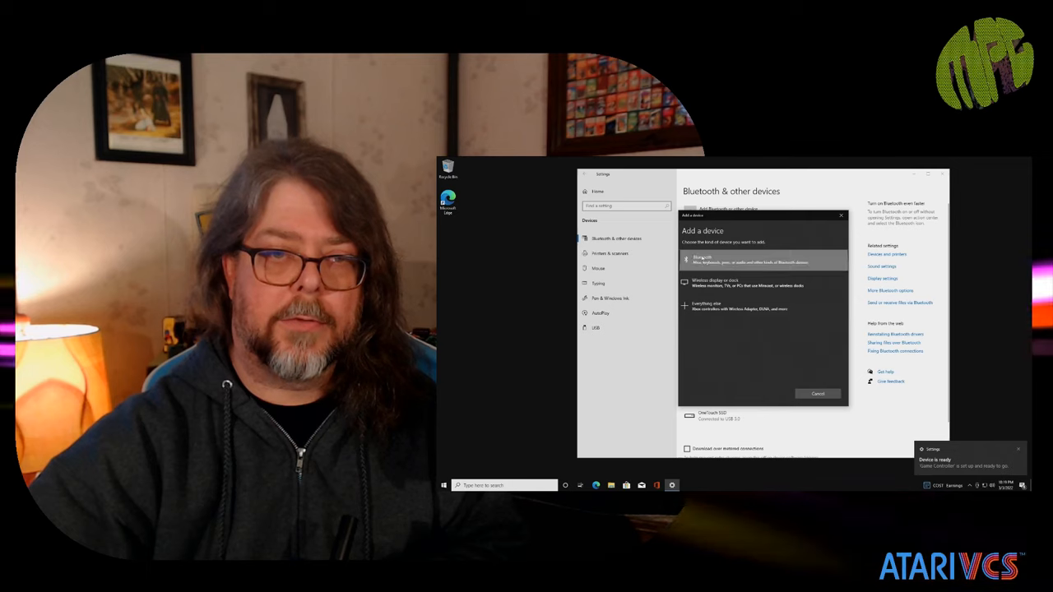
{"action": "left_click", "coordinate": [743, 260]}
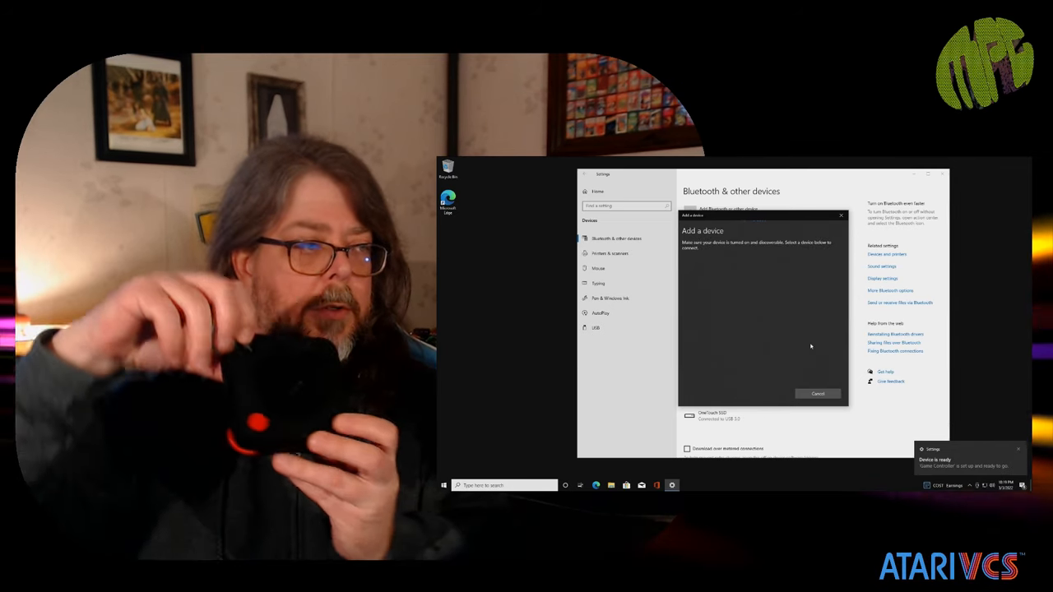